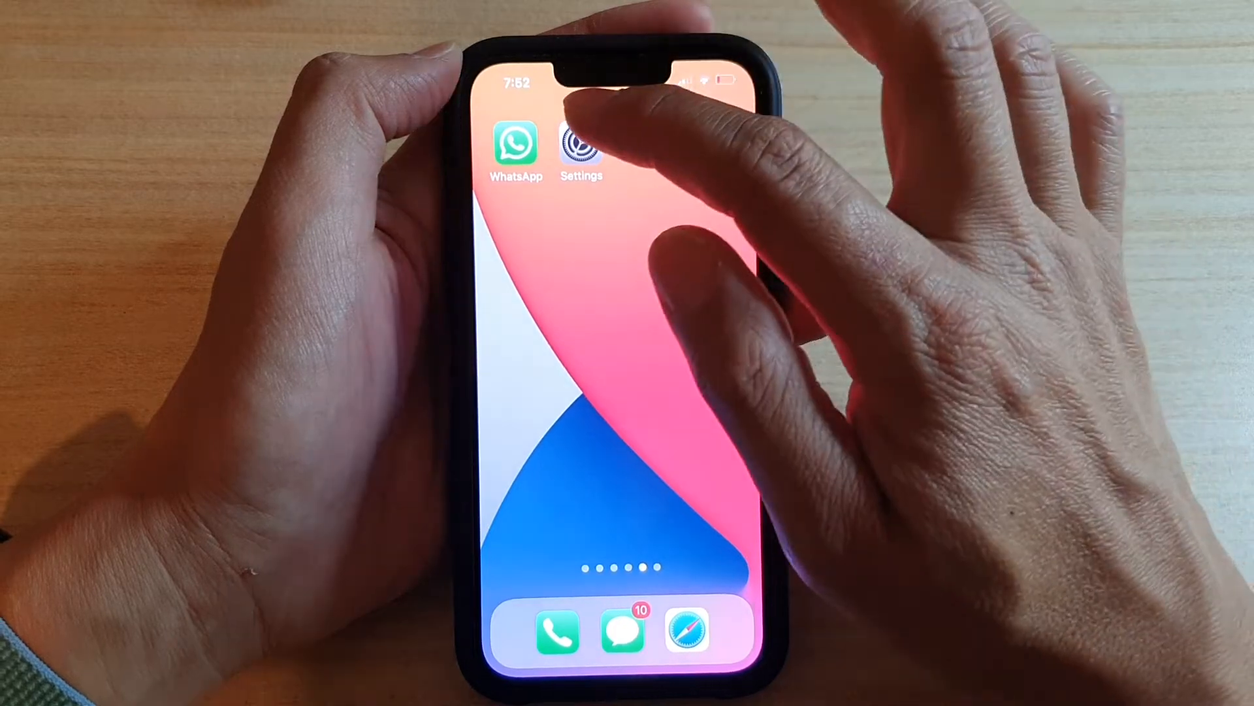
Navigate from the home screen through Settings and General to the Background App Refresh page
click(581, 148)
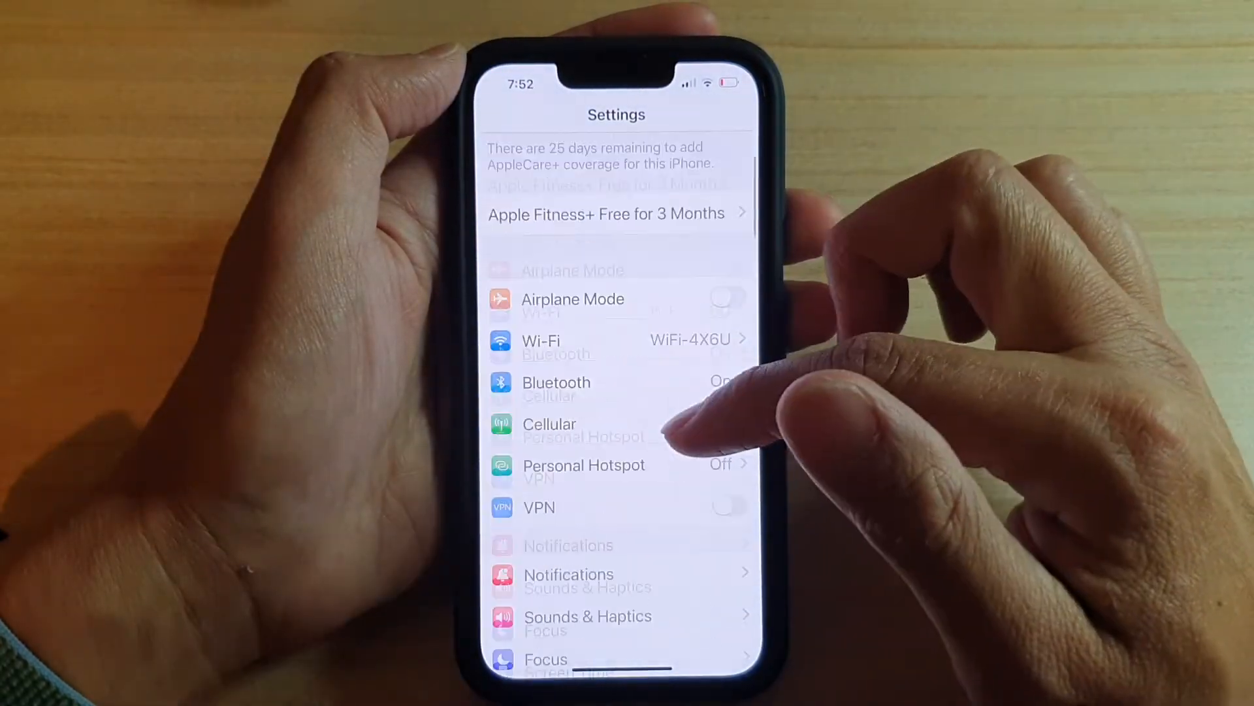
scroll(down, 3)
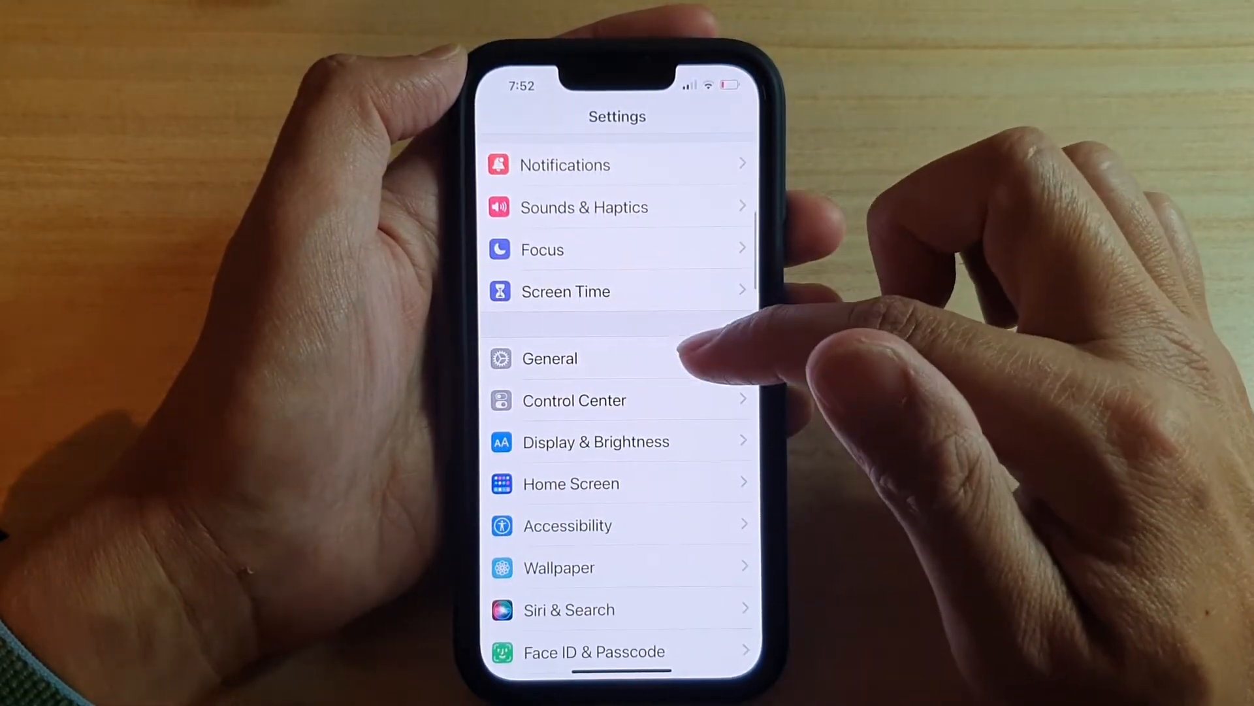
click(550, 358)
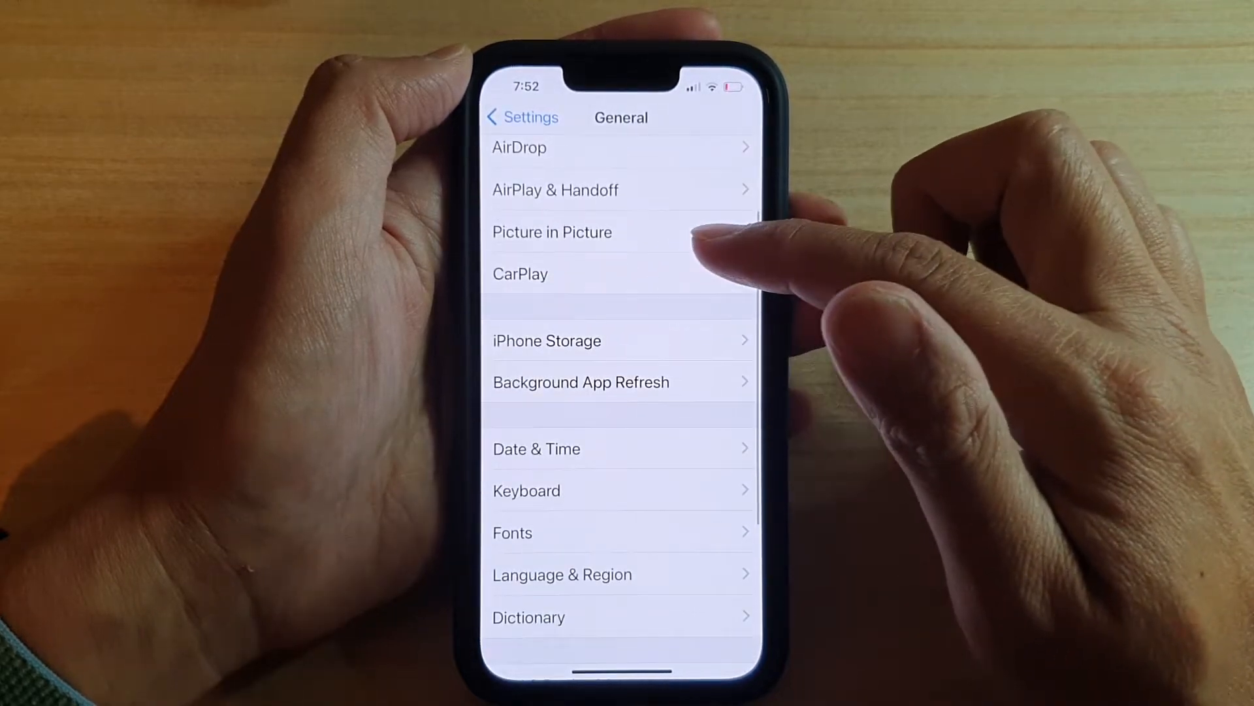
mouse_move(743, 384)
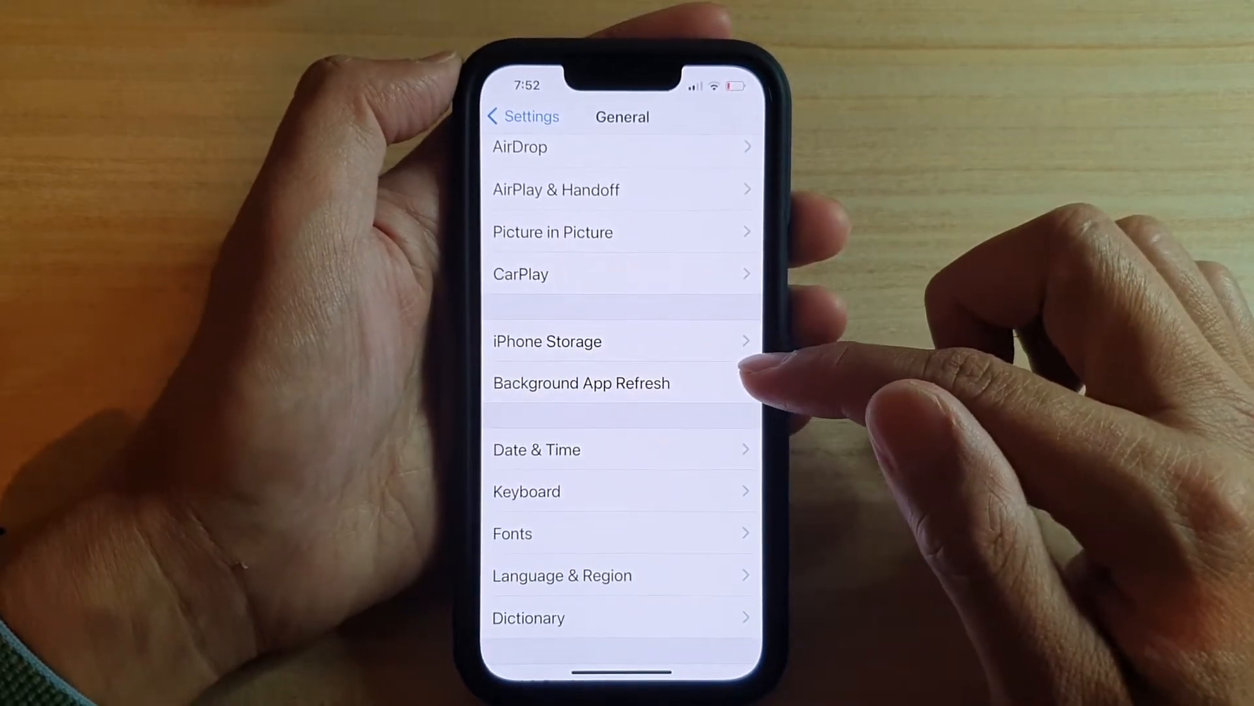
click(581, 383)
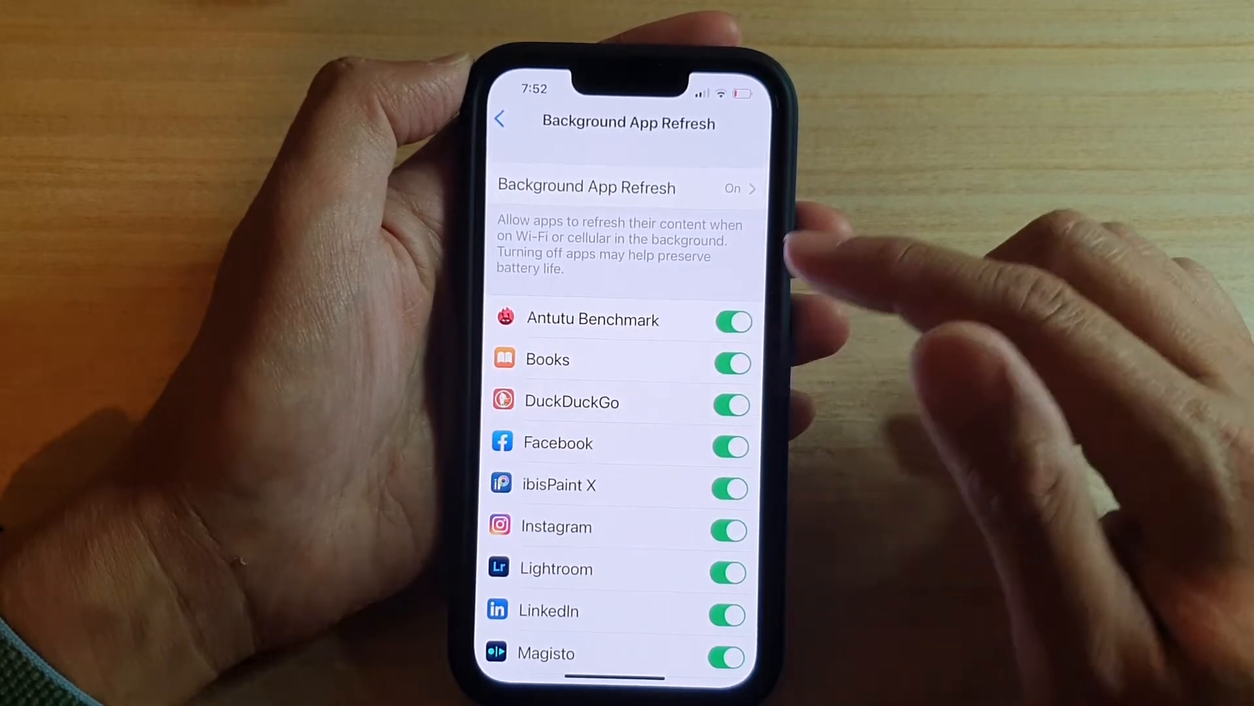
Switch off Antutu Benchmark's refresh, then set the overall Background App Refresh option to Off
click(731, 322)
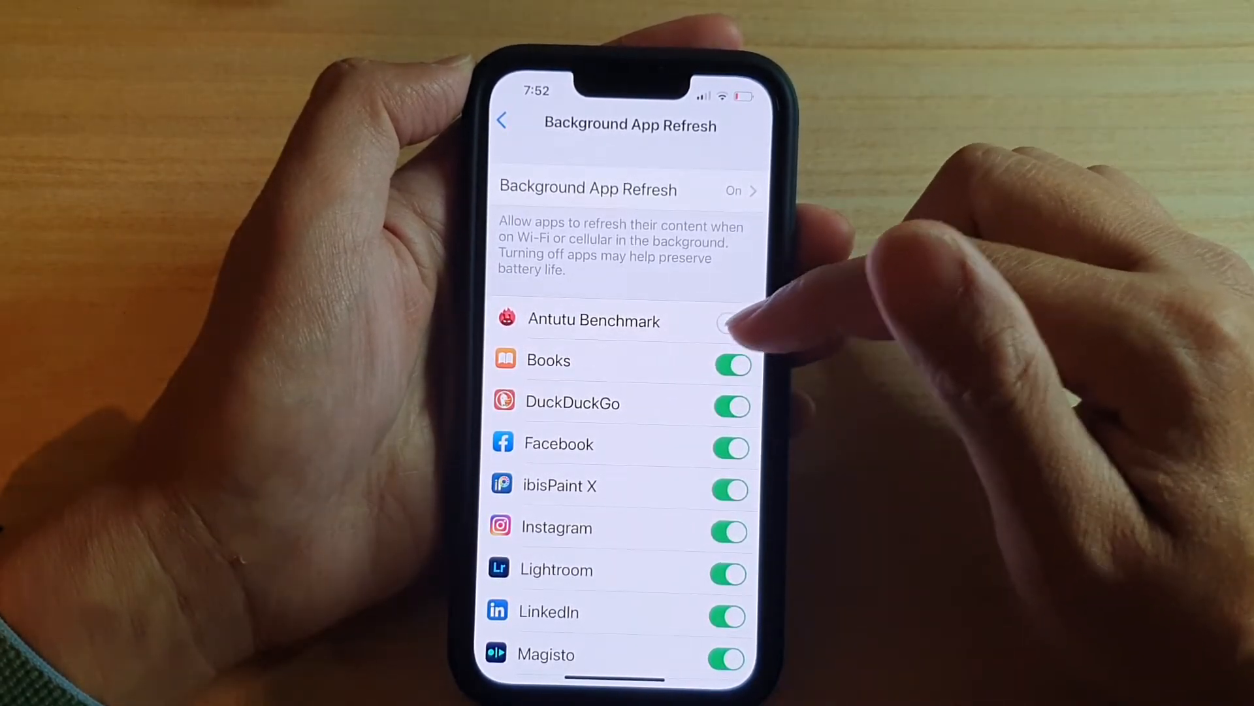
click(726, 320)
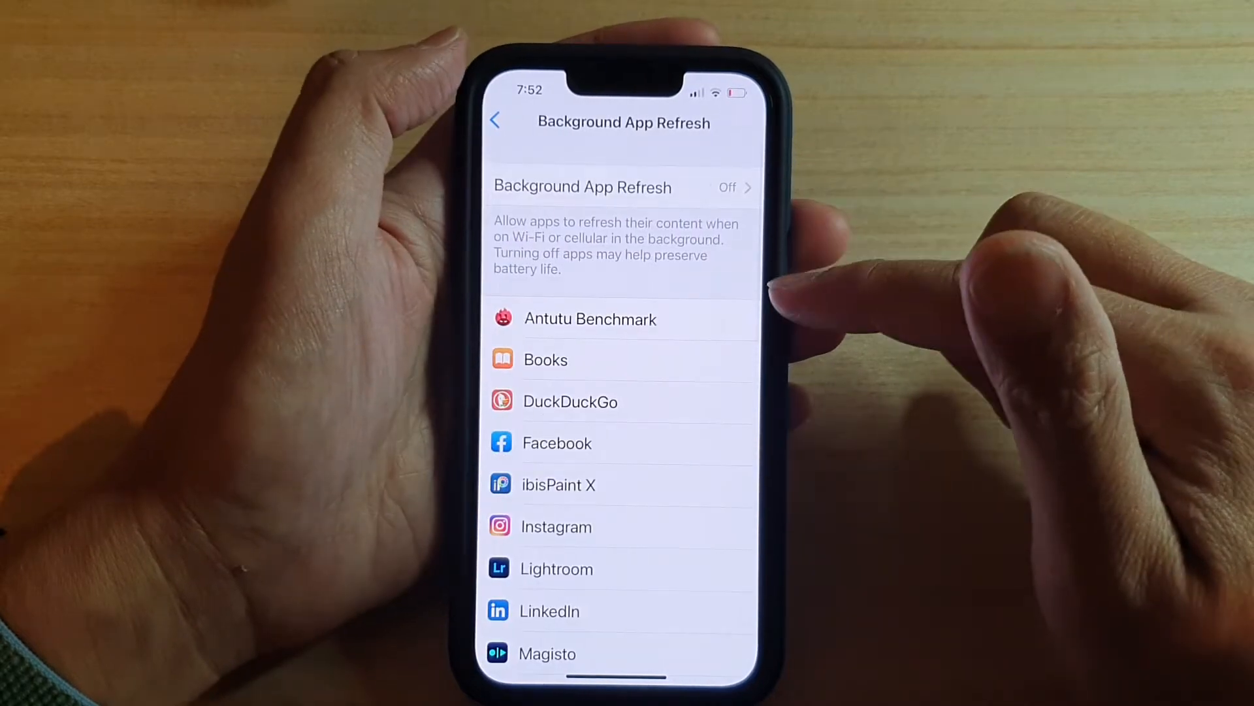
Scroll through the app list before setting Background App Refresh back to On
scroll(down, 3)
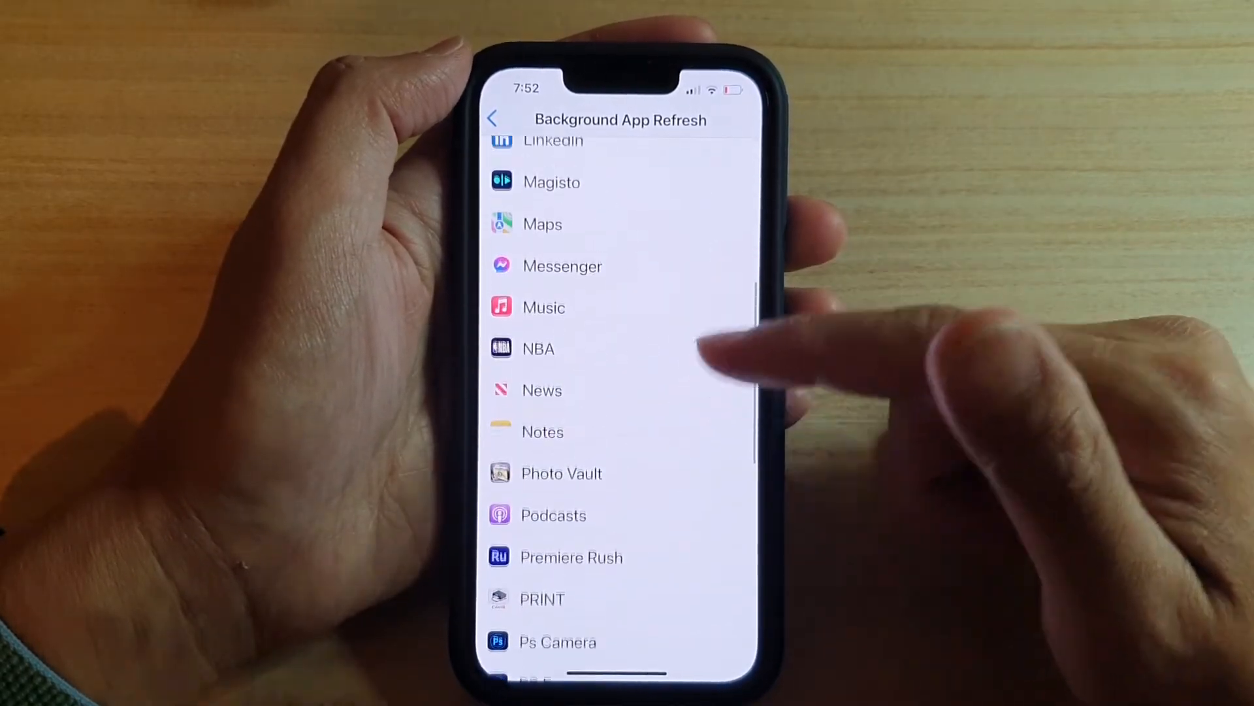
scroll(down, 3)
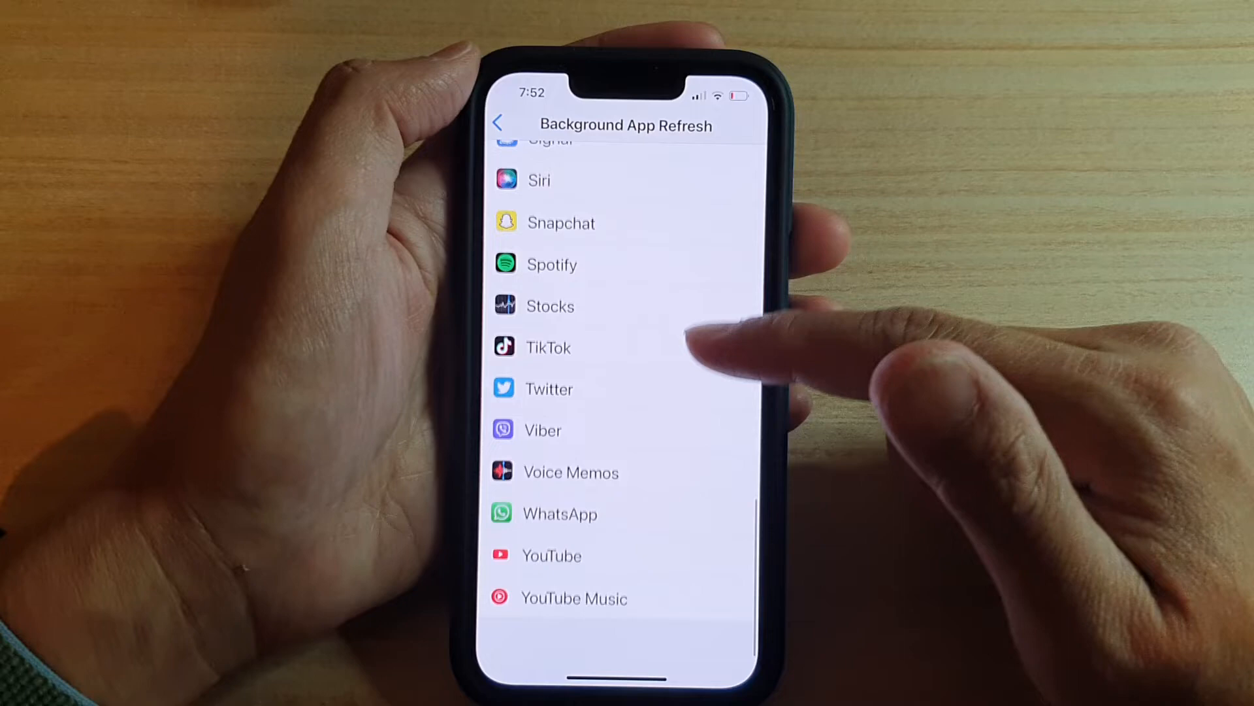
scroll(down, 3)
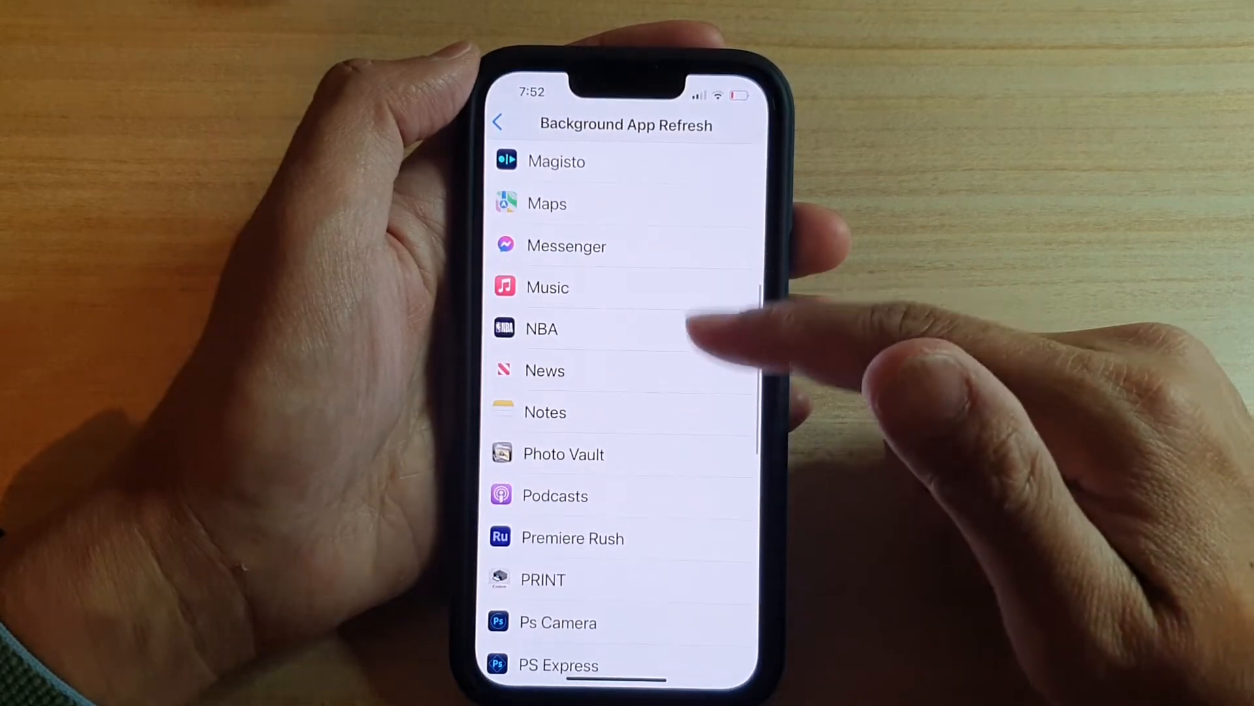
scroll(down, 3)
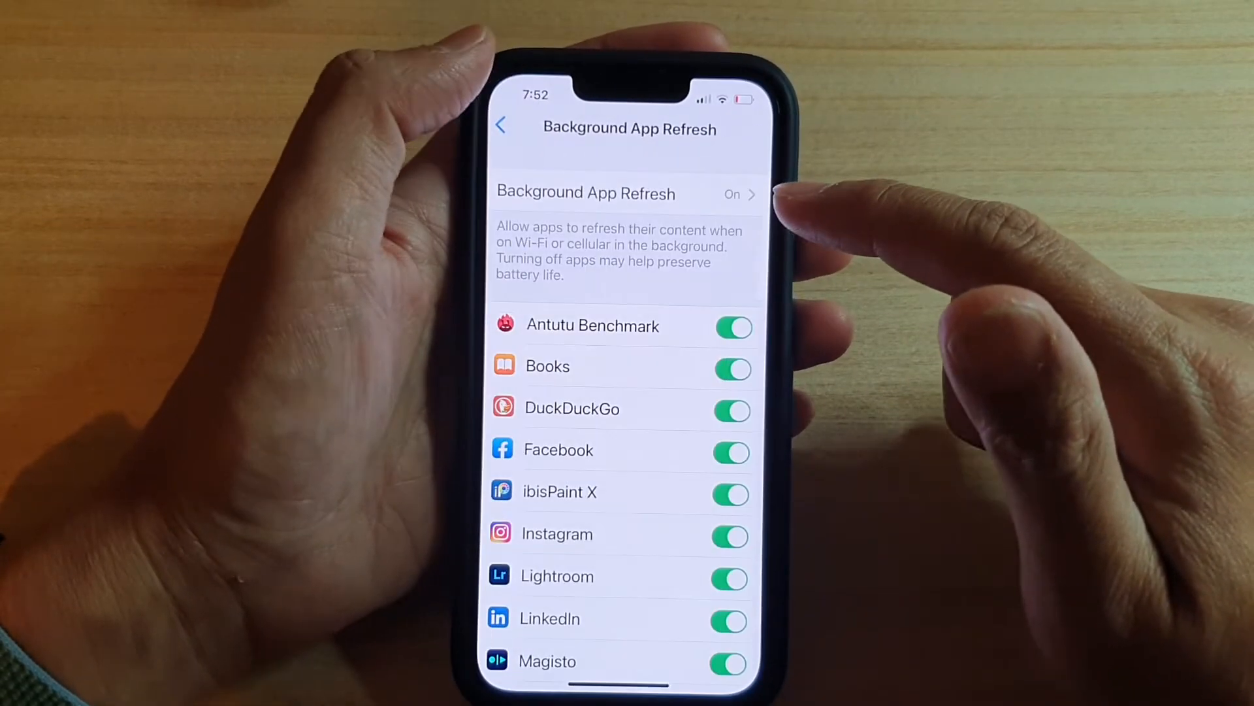
Toggle Roblox's background refresh off and on again, then go back to the main Settings list
scroll(down, 3)
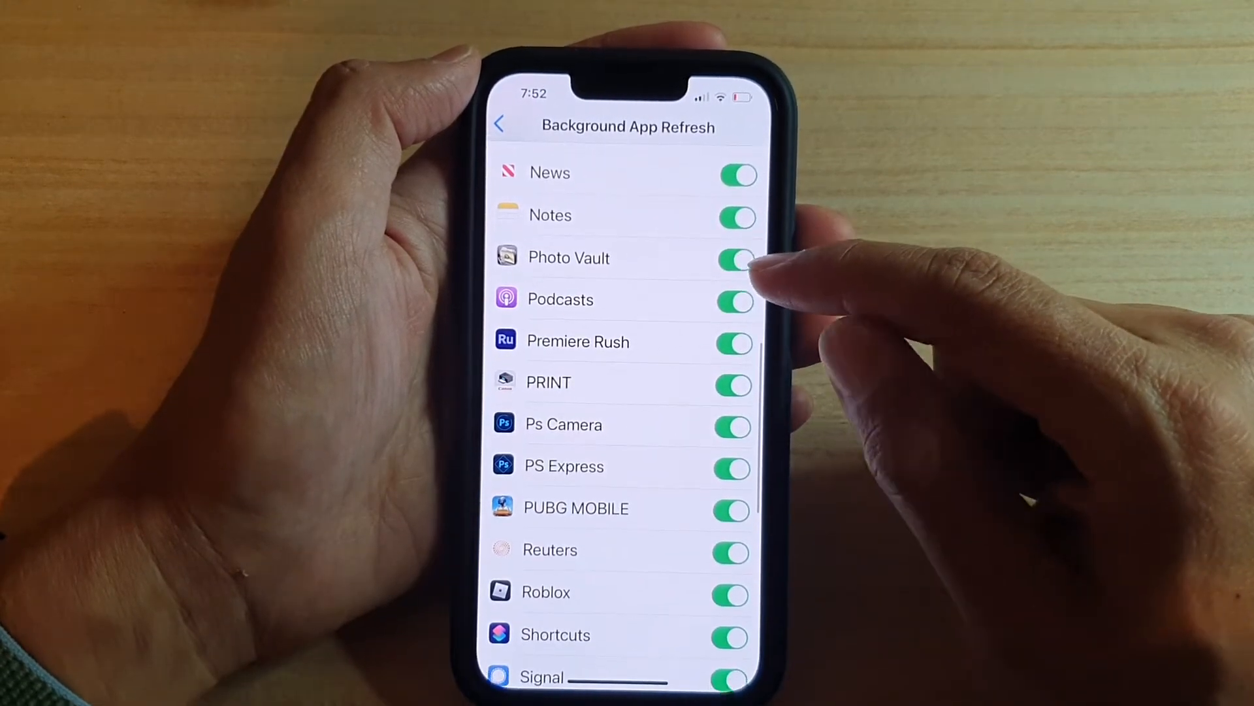
mouse_move(736, 301)
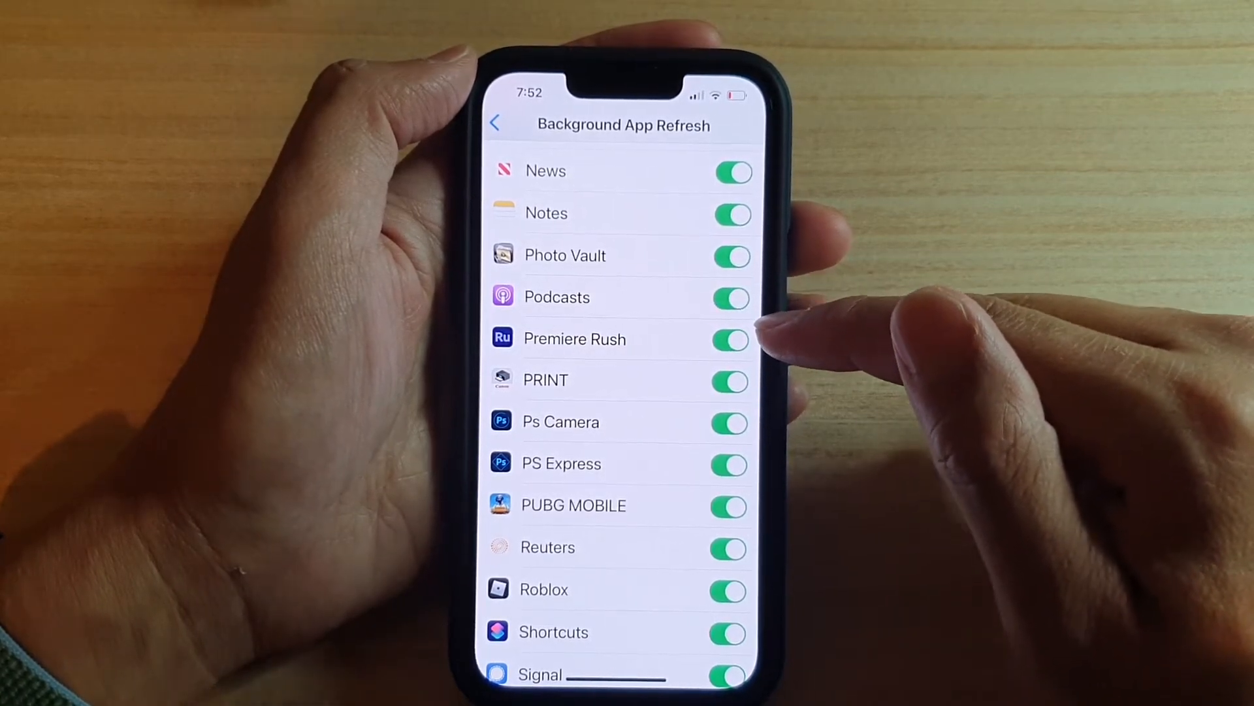
mouse_move(735, 376)
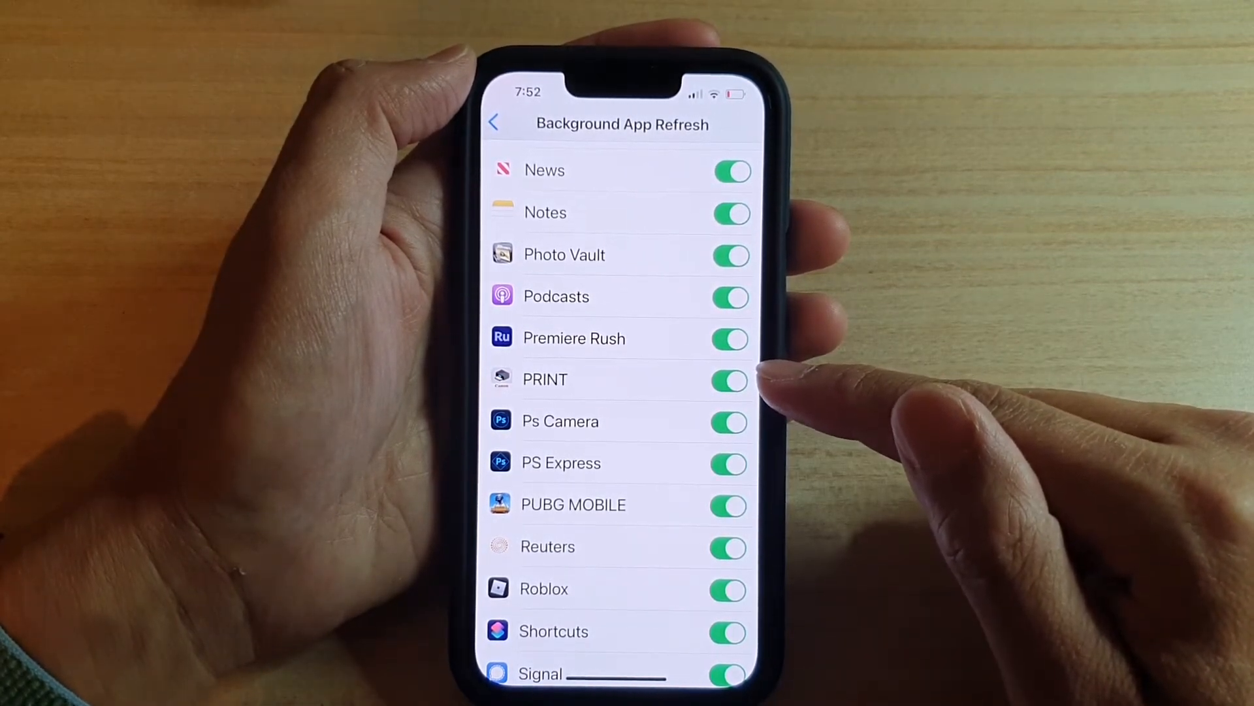
scroll(down, 3)
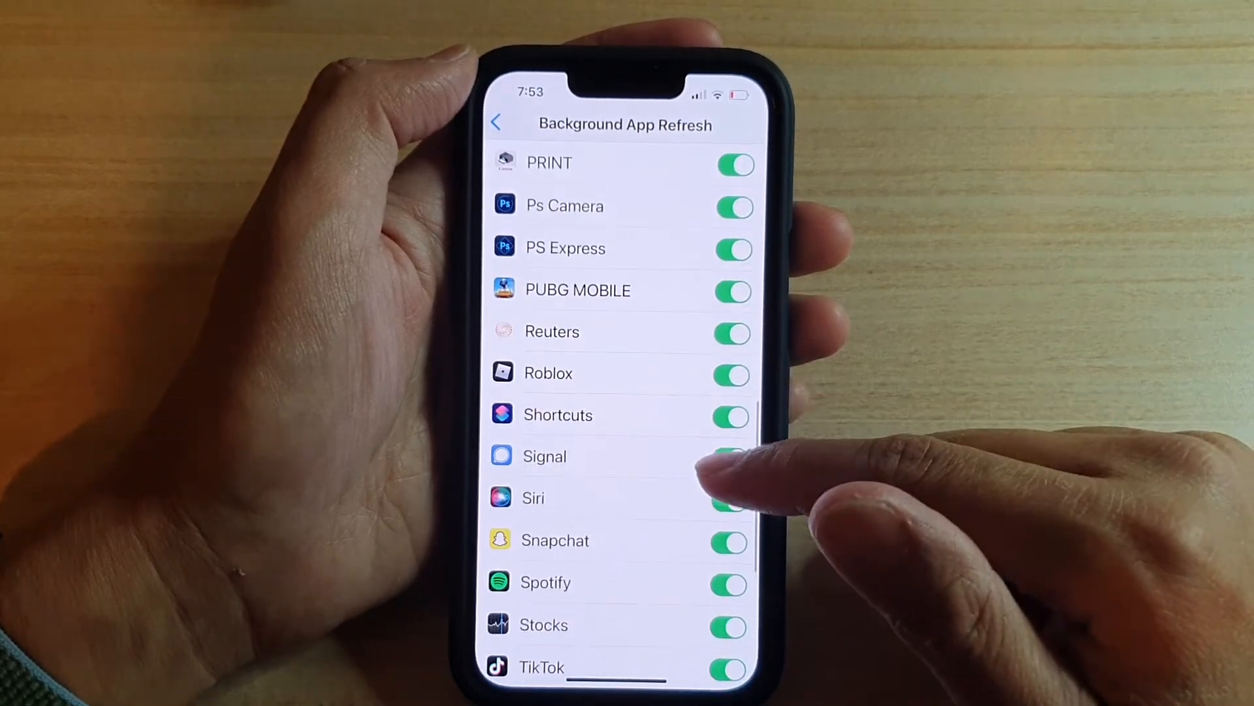
click(729, 372)
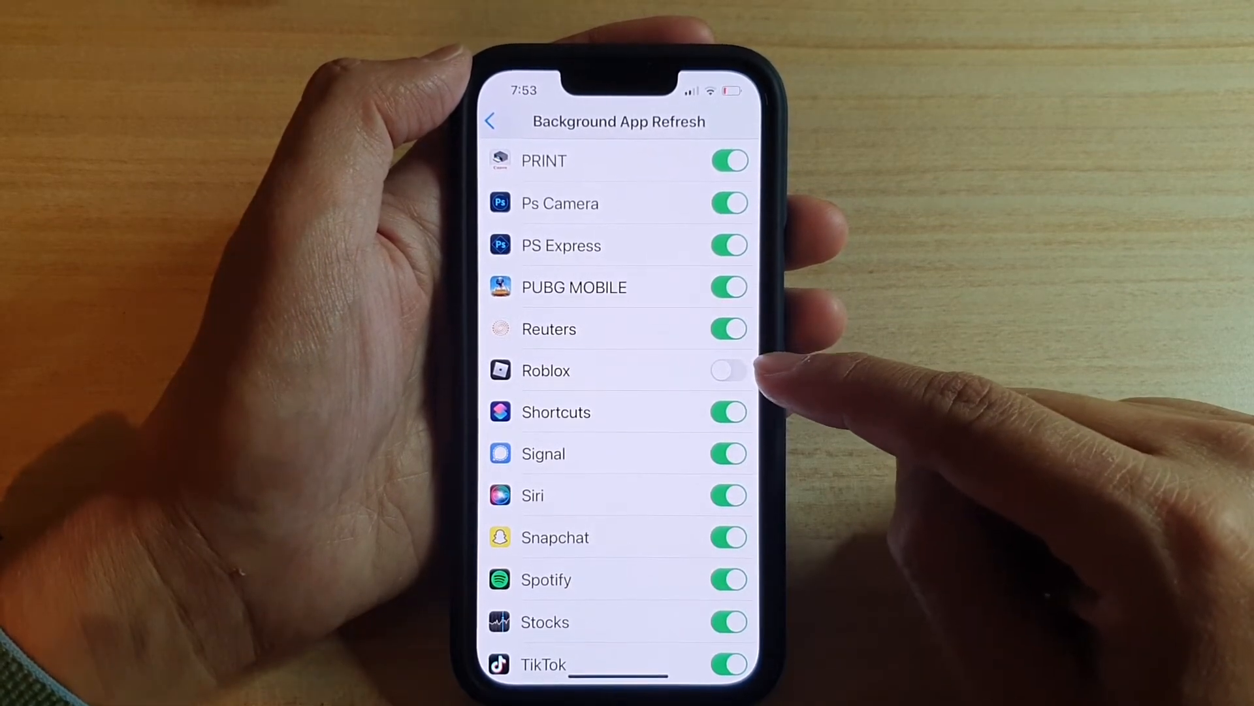
click(728, 369)
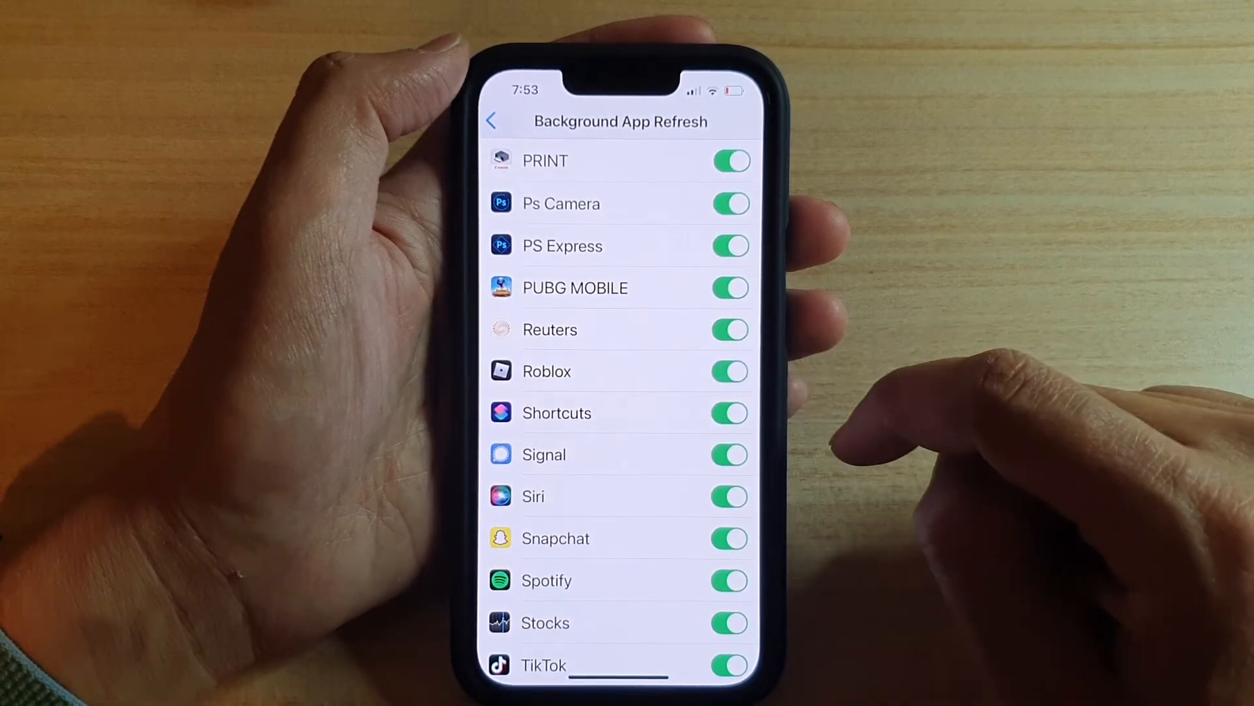
click(493, 120)
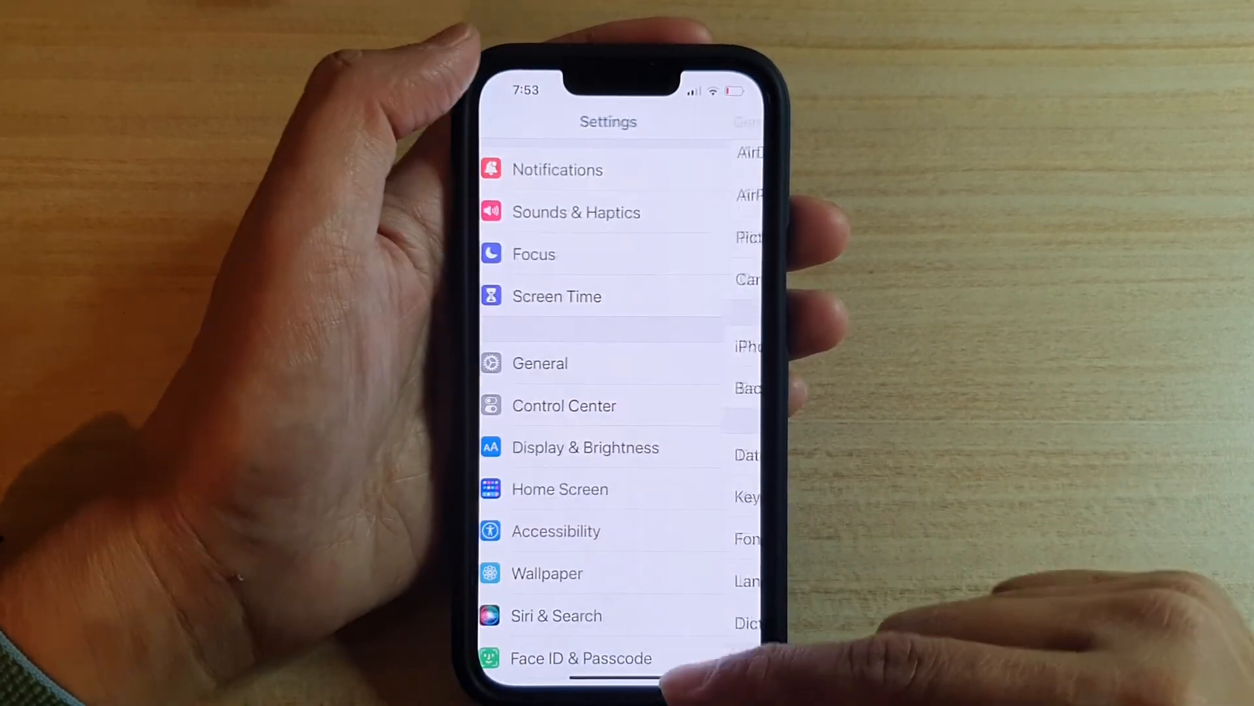